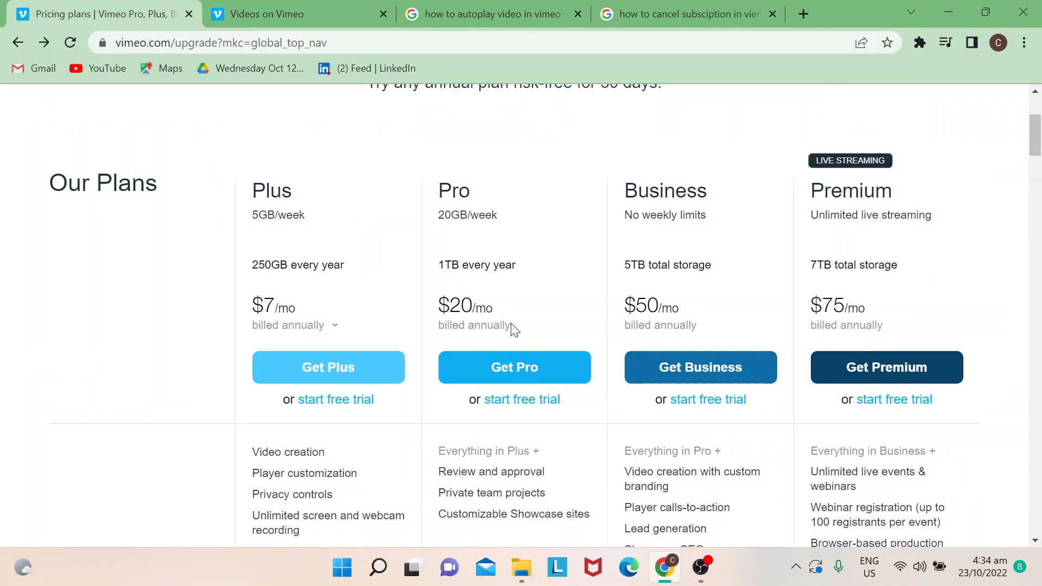
Return to the Vimeo home page and browse the recent uploads and My feed rows.
scroll(up, 3)
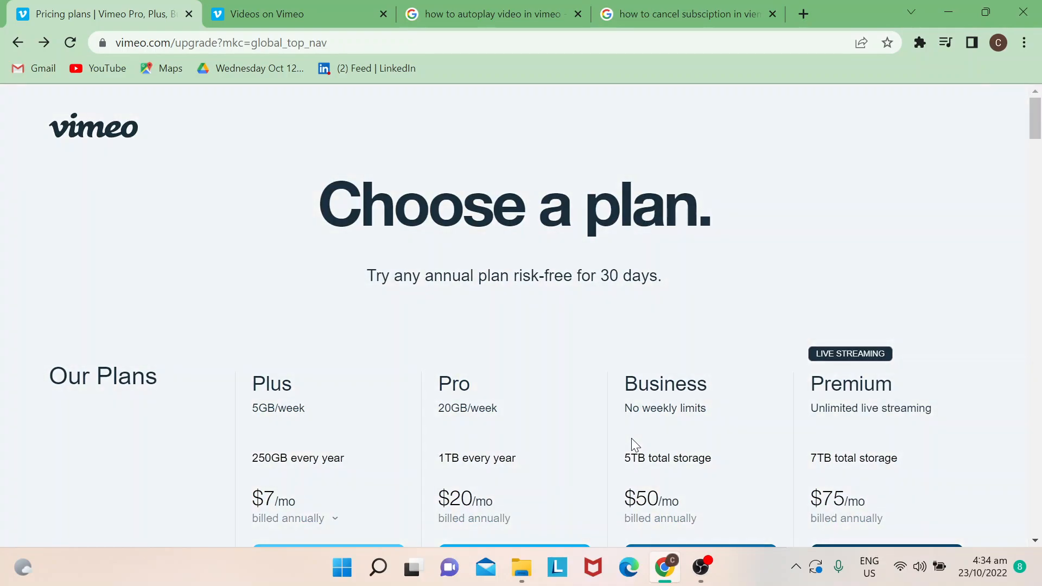
click(273, 15)
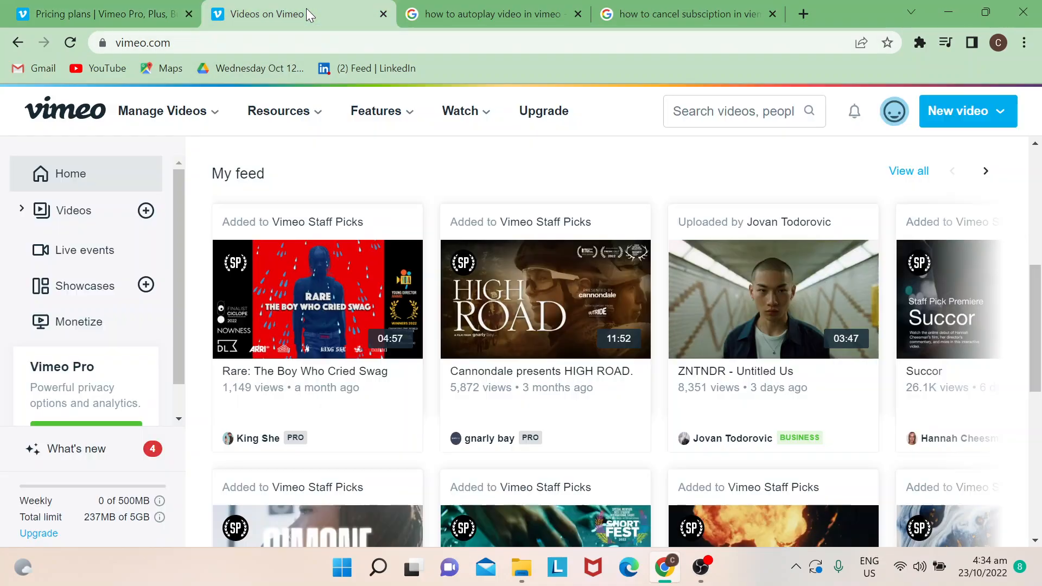
scroll(down, 3)
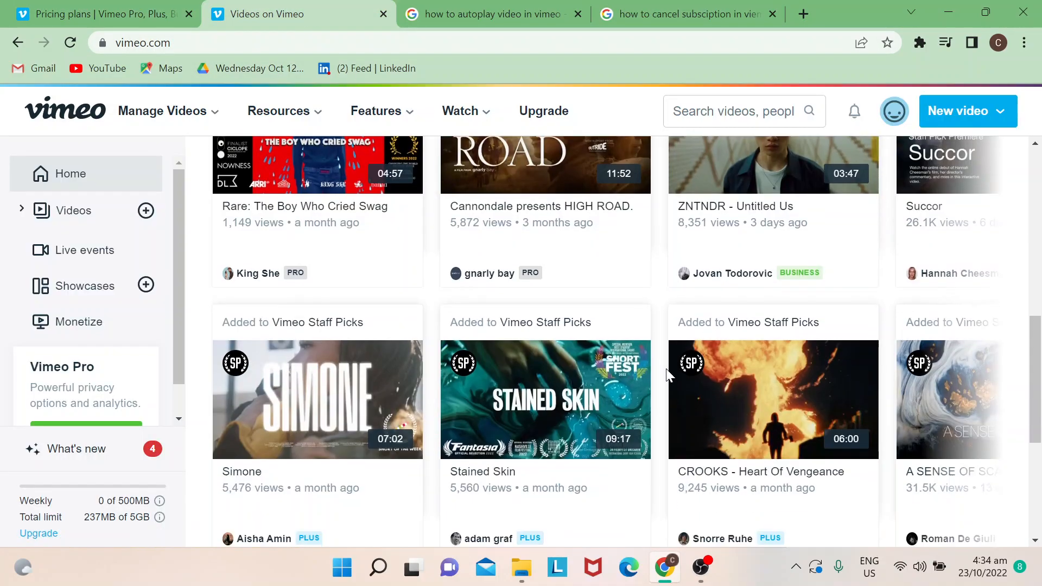
scroll(up, 3)
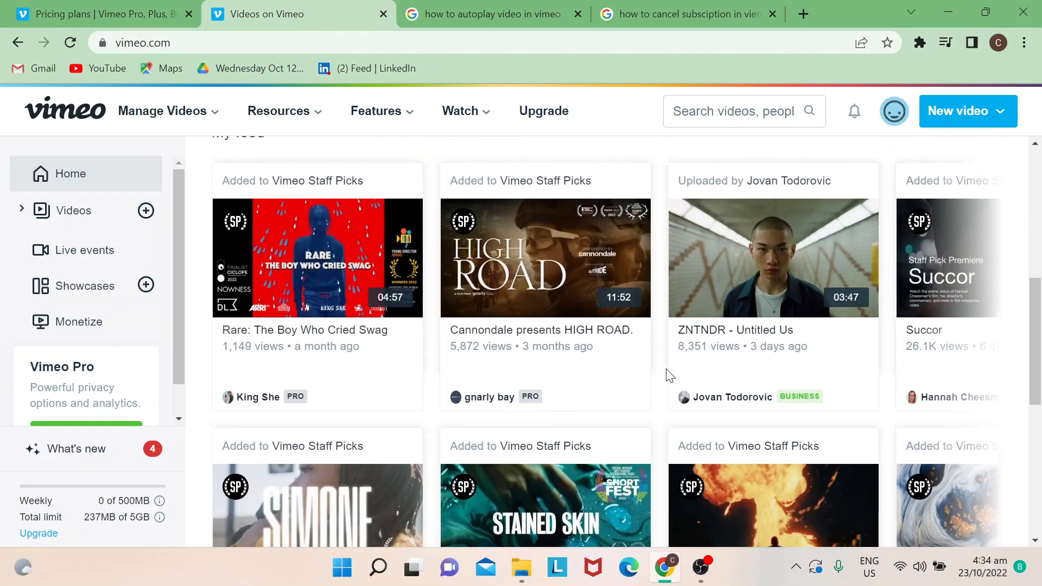
scroll(down, 3)
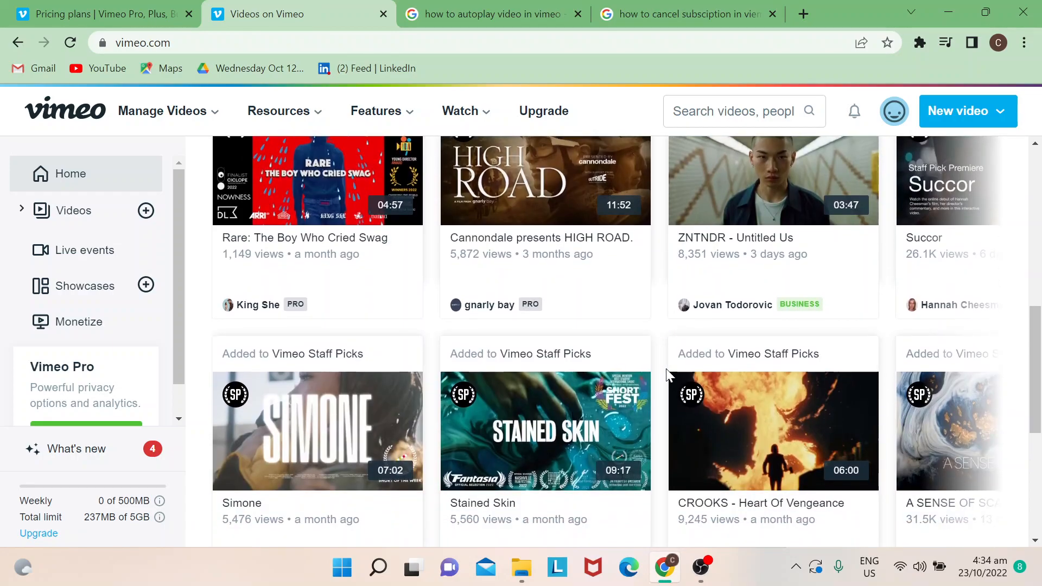
scroll(up, 3)
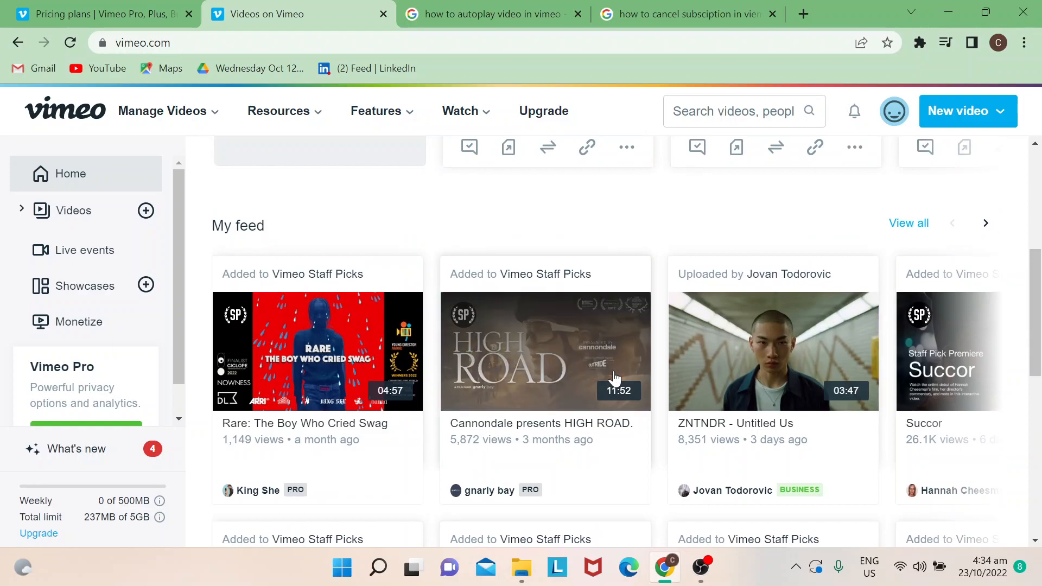
mouse_move(844, 206)
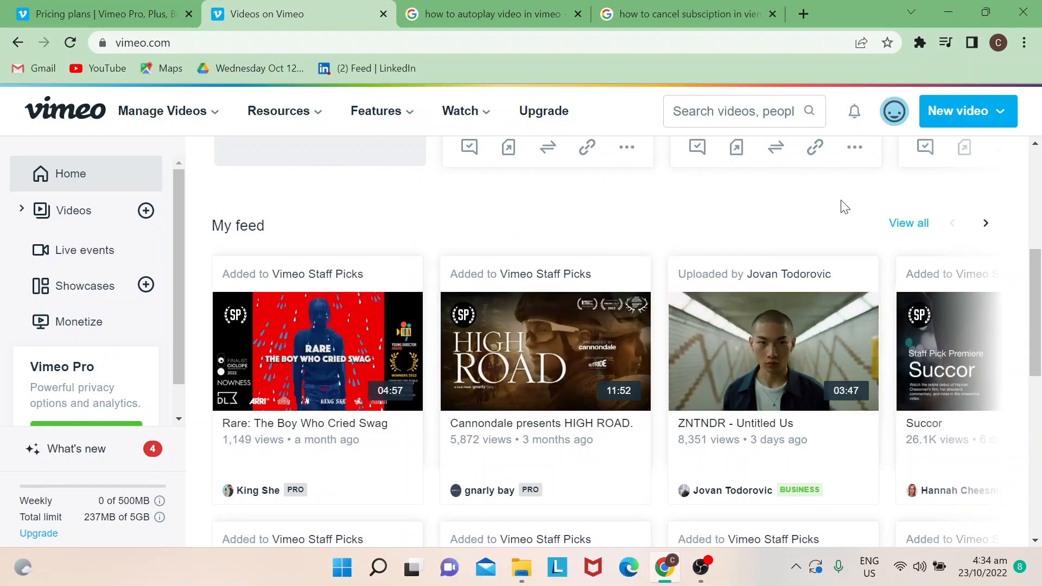
scroll(down, 3)
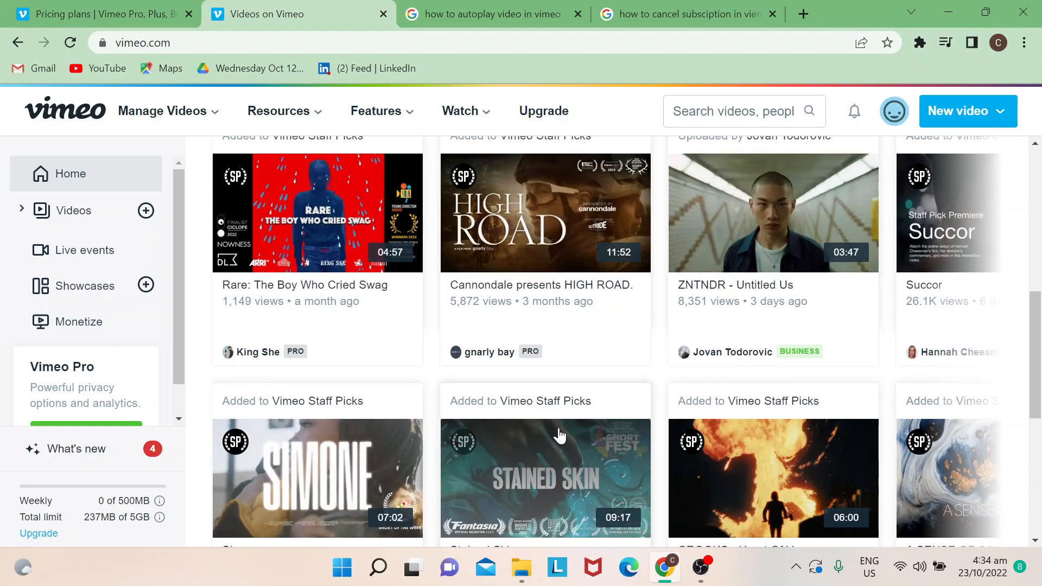
scroll(up, 3)
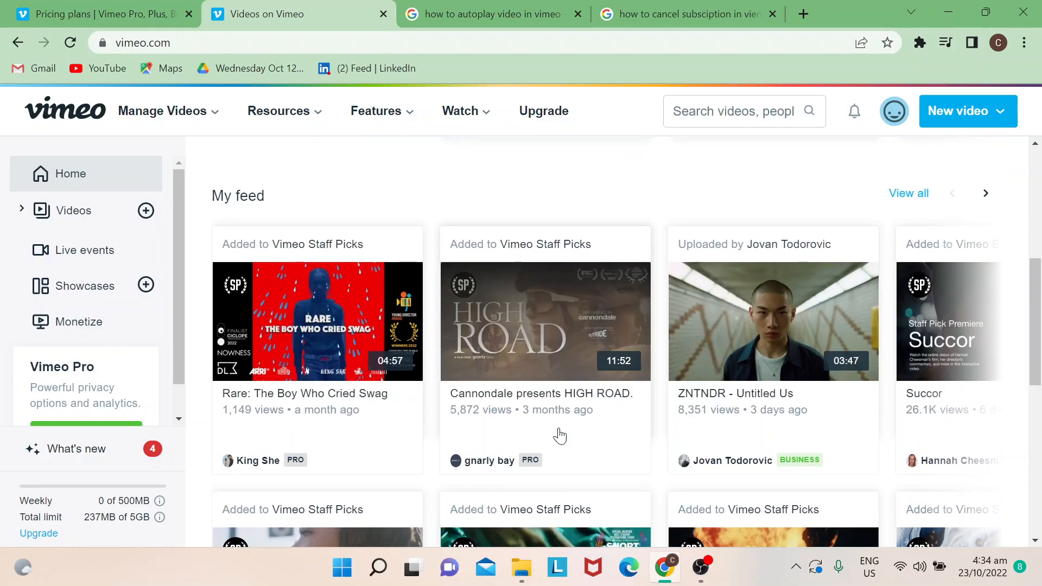
scroll(up, 3)
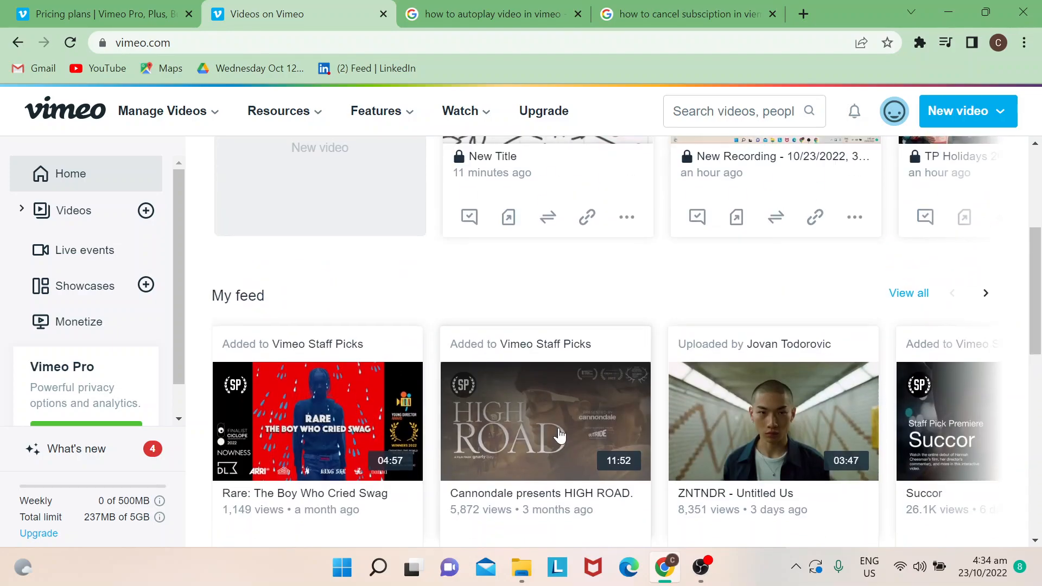
Go to Settings from the profile avatar menu in the top navigation bar.
scroll(down, 3)
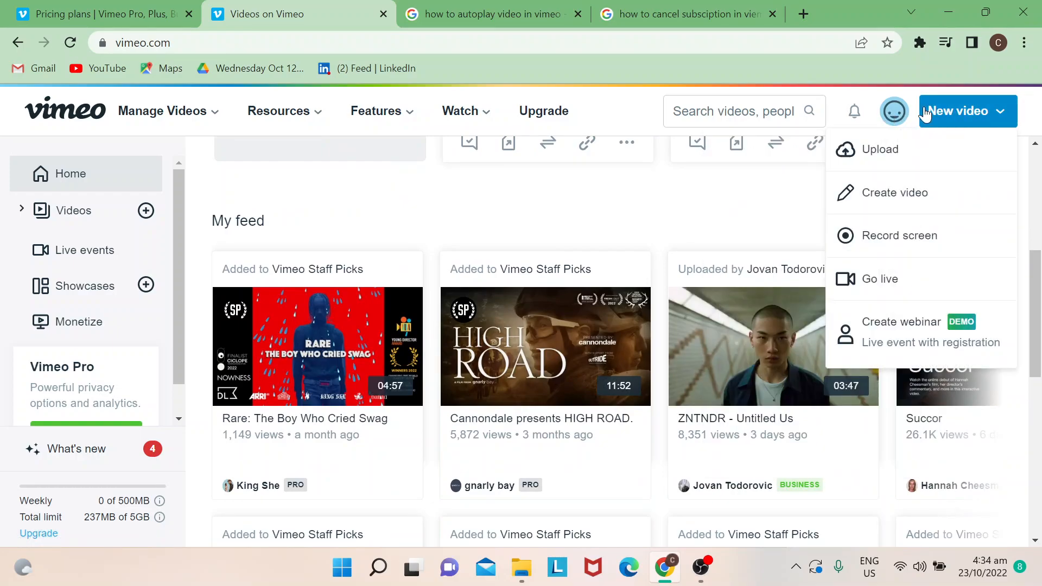
click(894, 111)
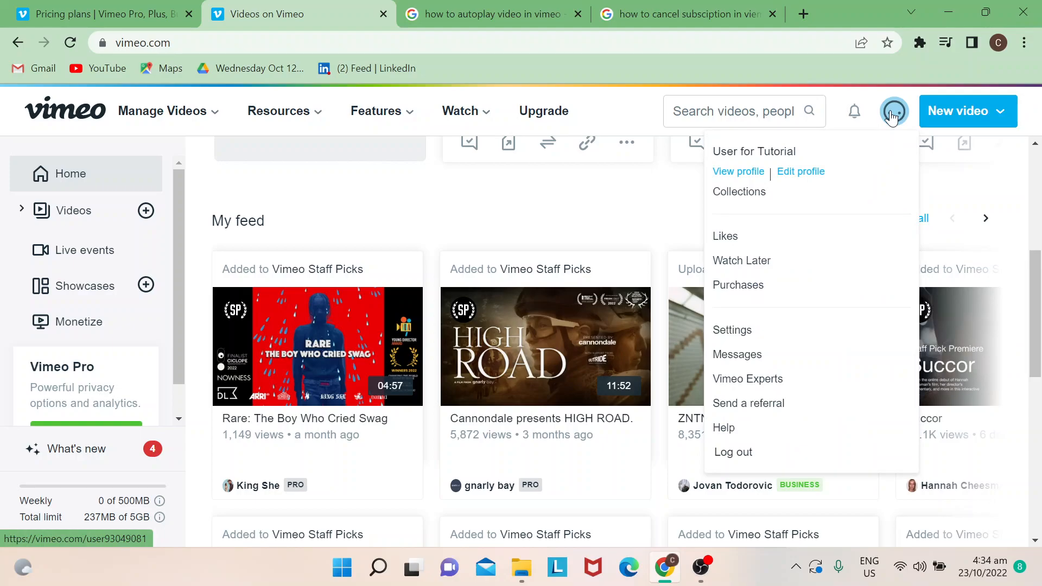
mouse_move(732, 331)
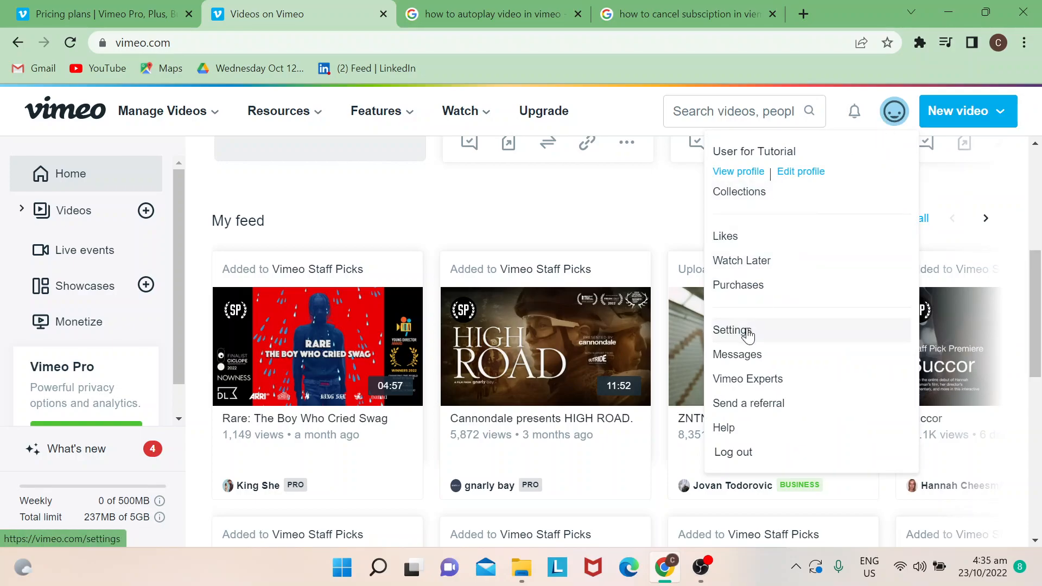
click(731, 330)
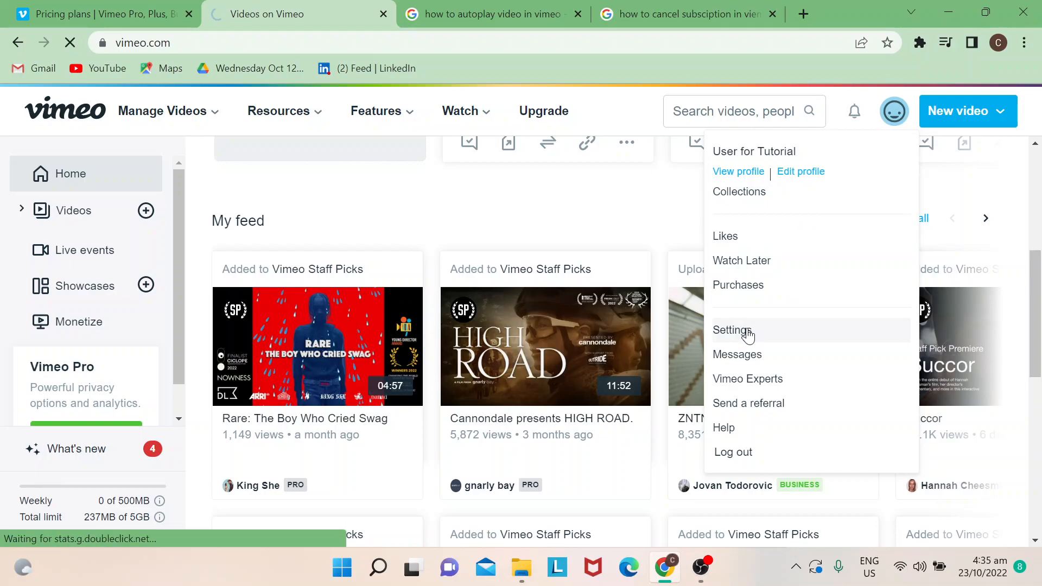
Review the general Account settings, then go to Security and its Password reset page.
click(731, 330)
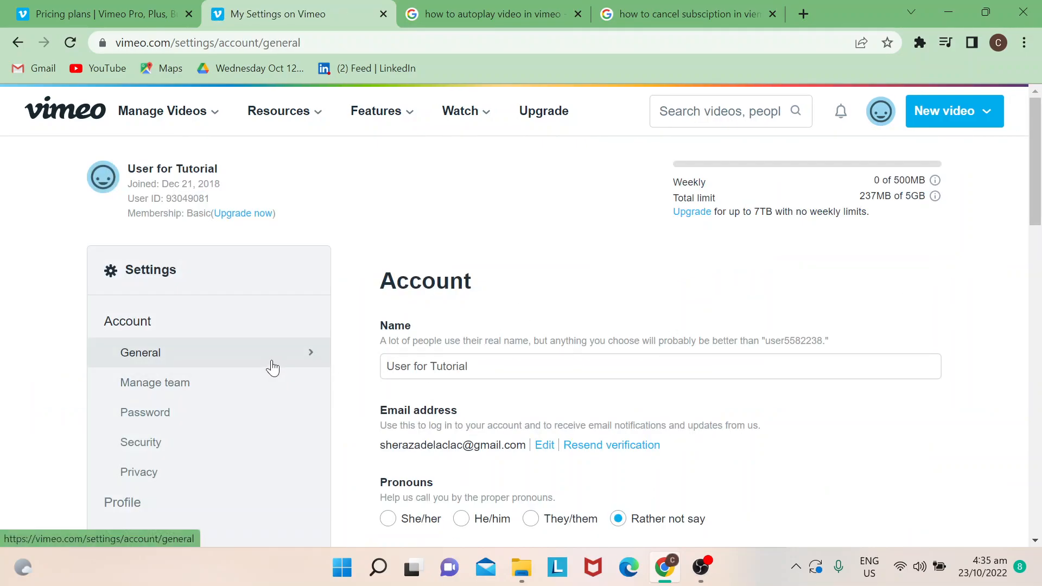
scroll(down, 3)
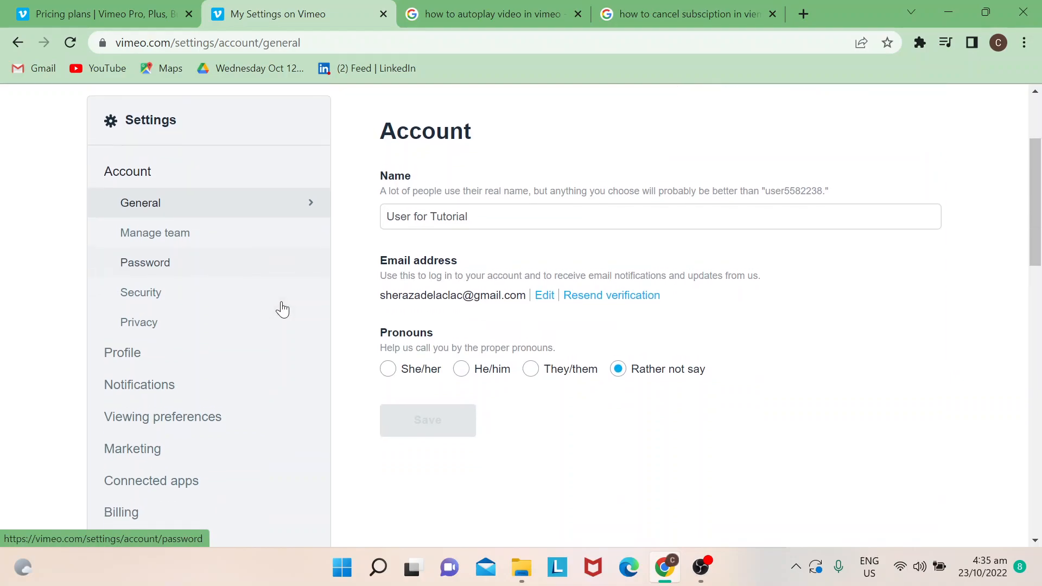
scroll(up, 3)
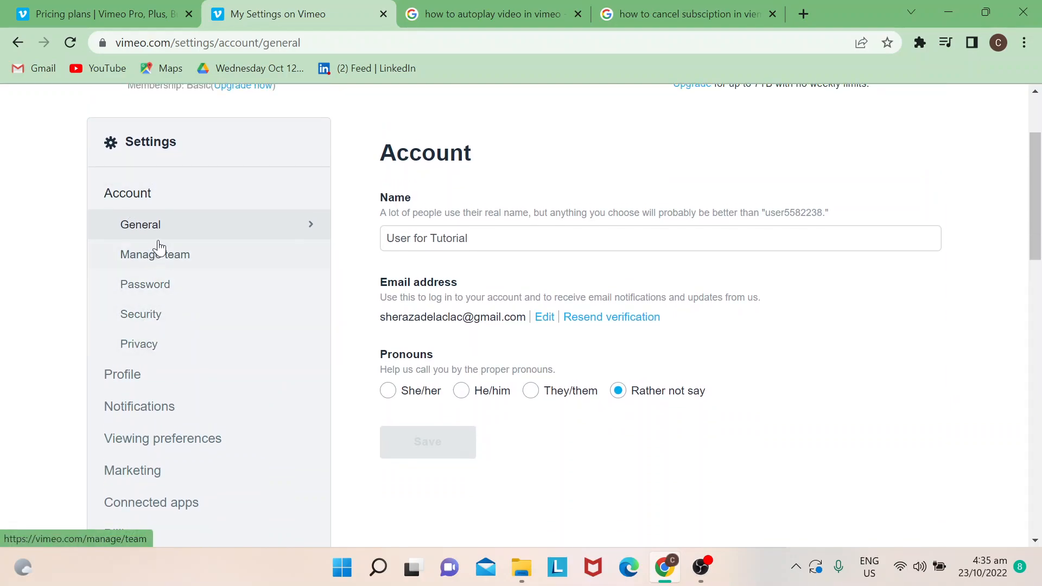
scroll(down, 3)
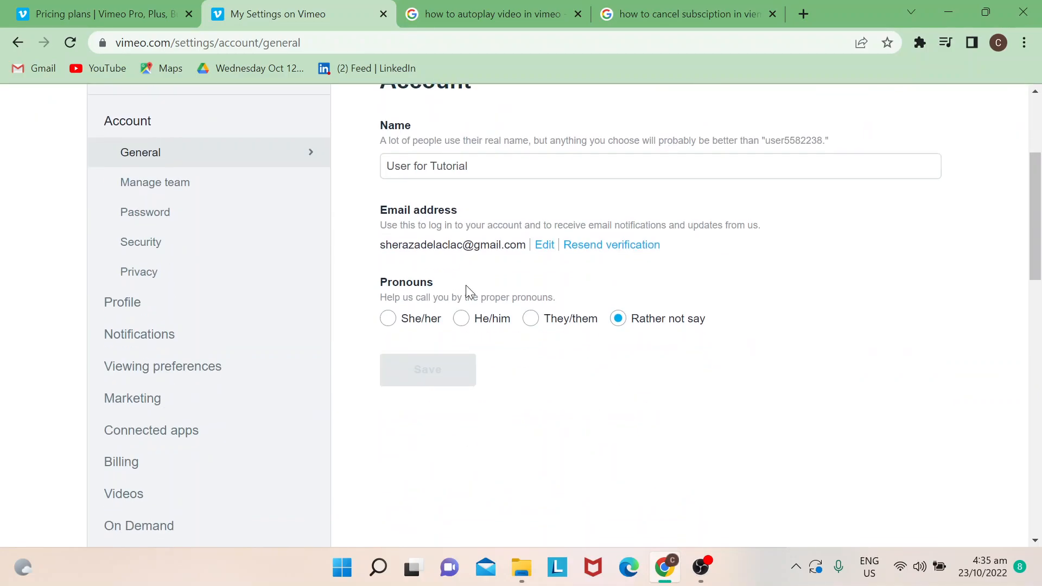
mouse_move(464, 478)
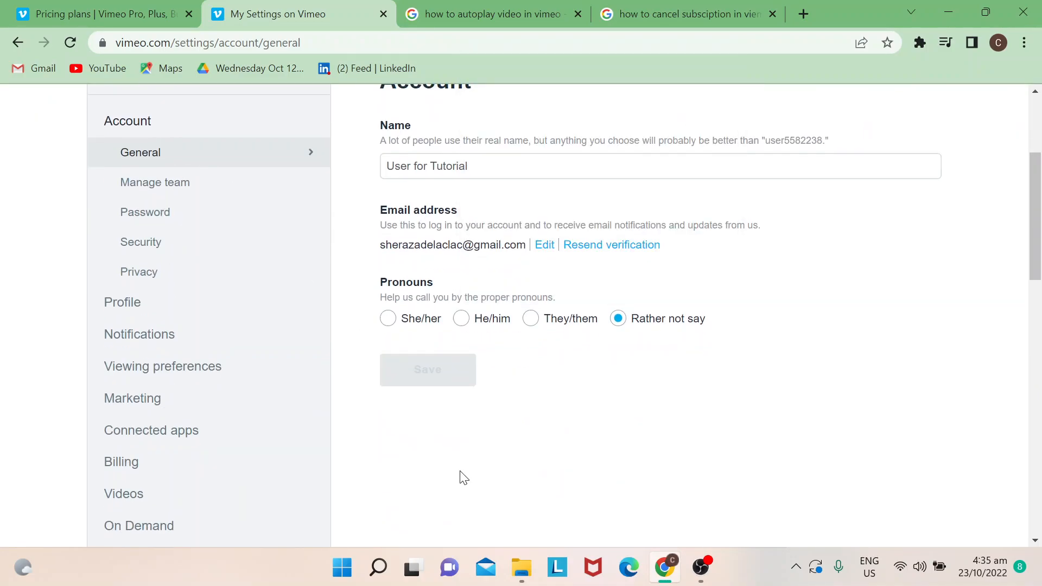
mouse_move(140, 242)
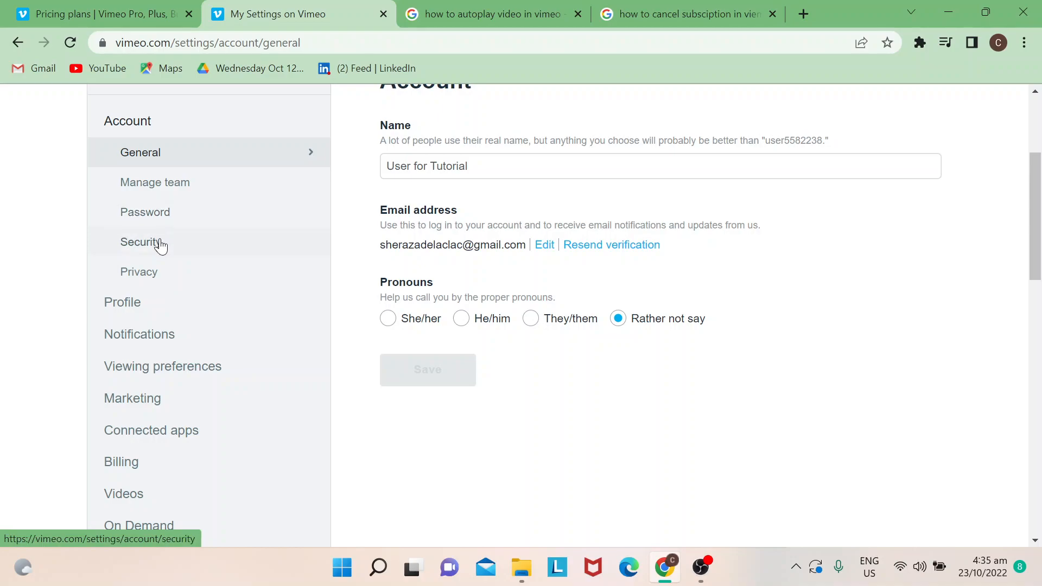
click(142, 241)
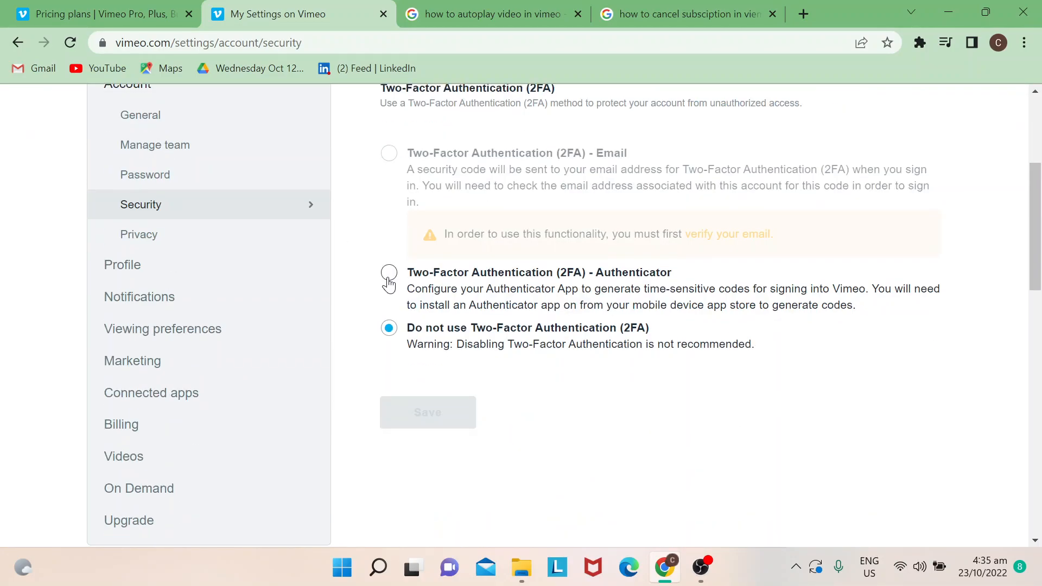
click(144, 174)
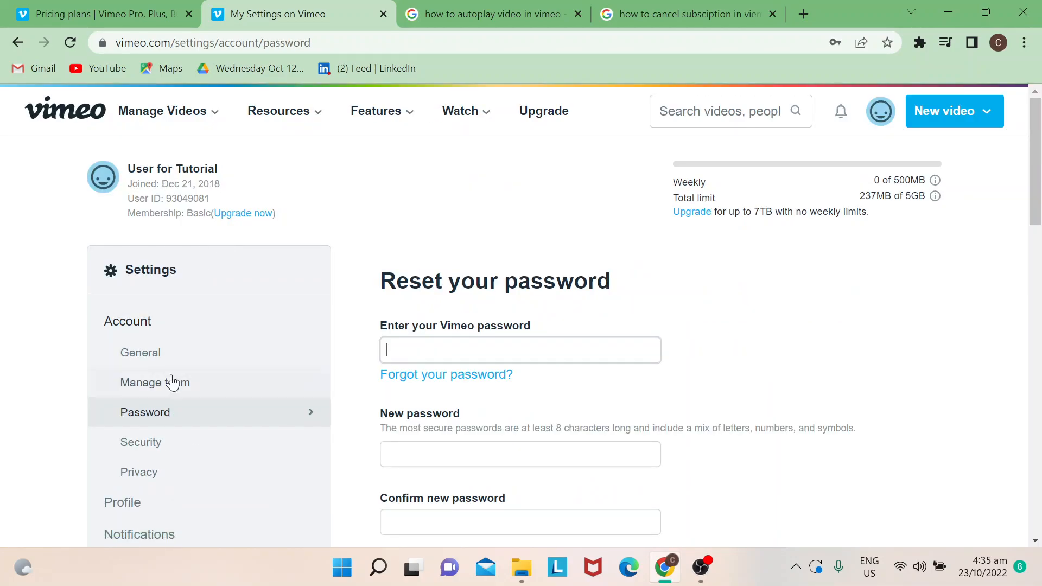
Show the Privacy page with blocked people, Basic membership and search history.
click(139, 472)
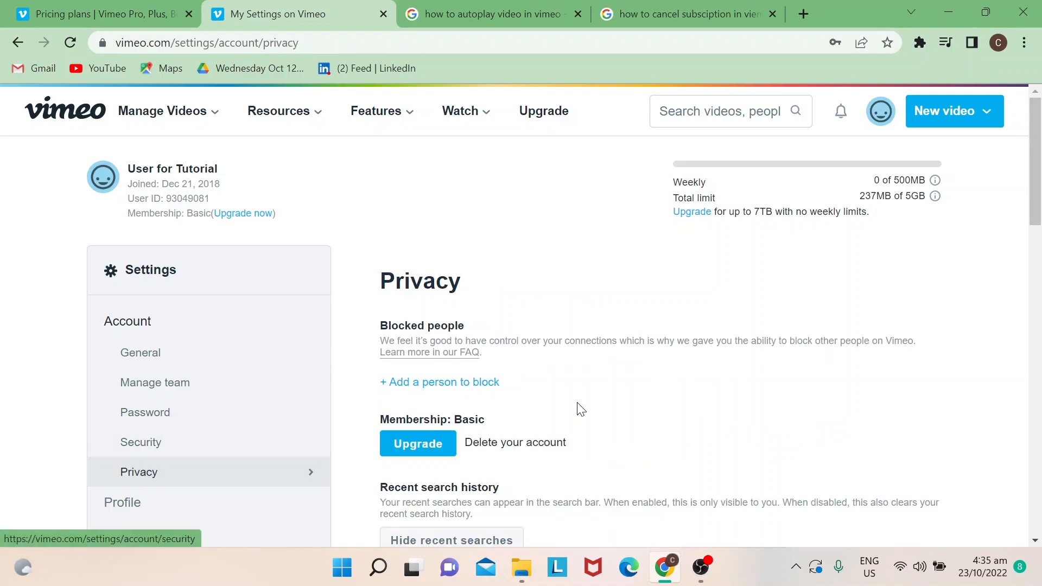
mouse_move(140, 328)
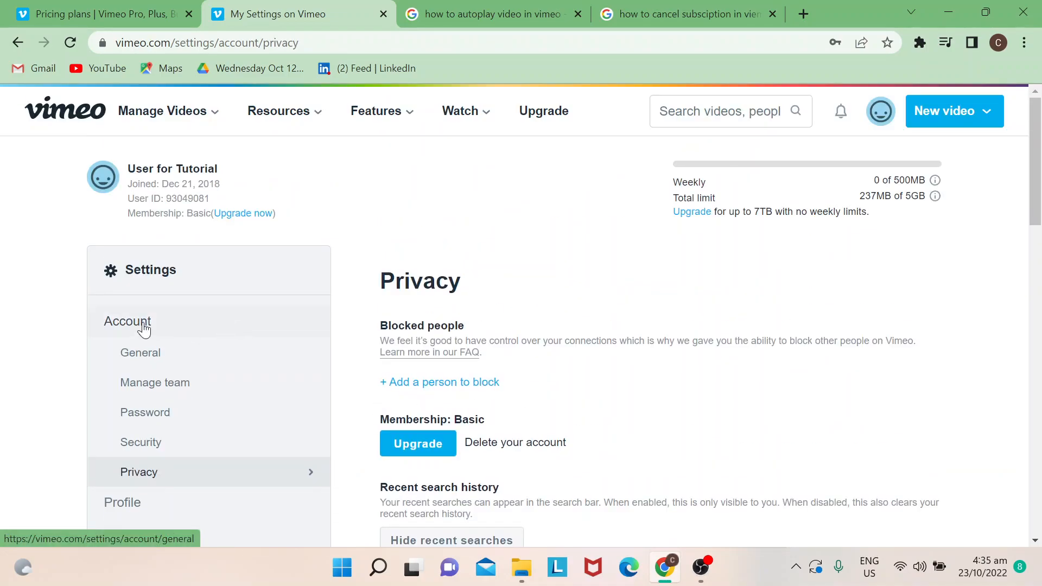
mouse_move(224, 294)
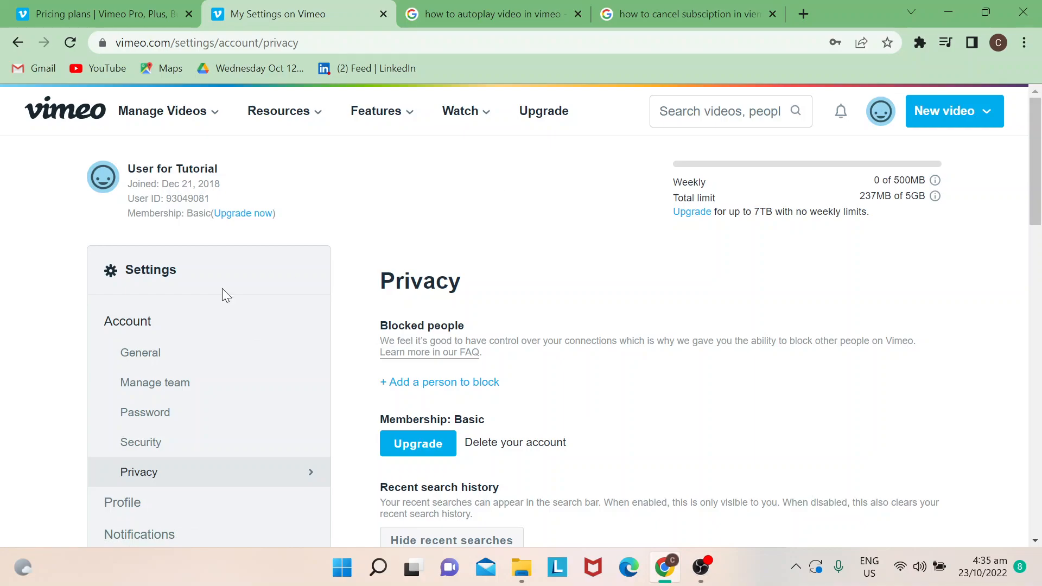
mouse_move(155, 478)
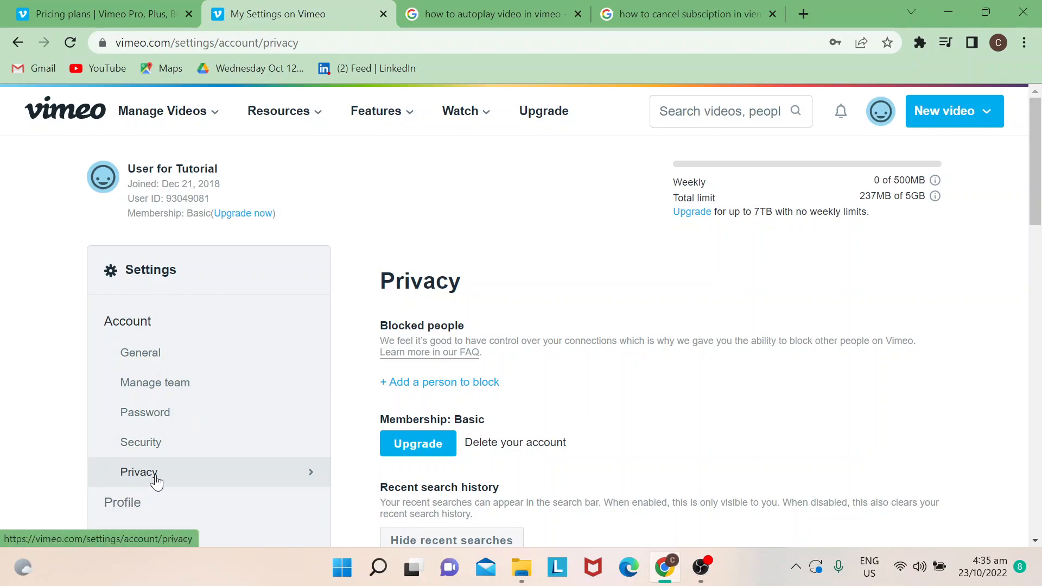
scroll(down, 3)
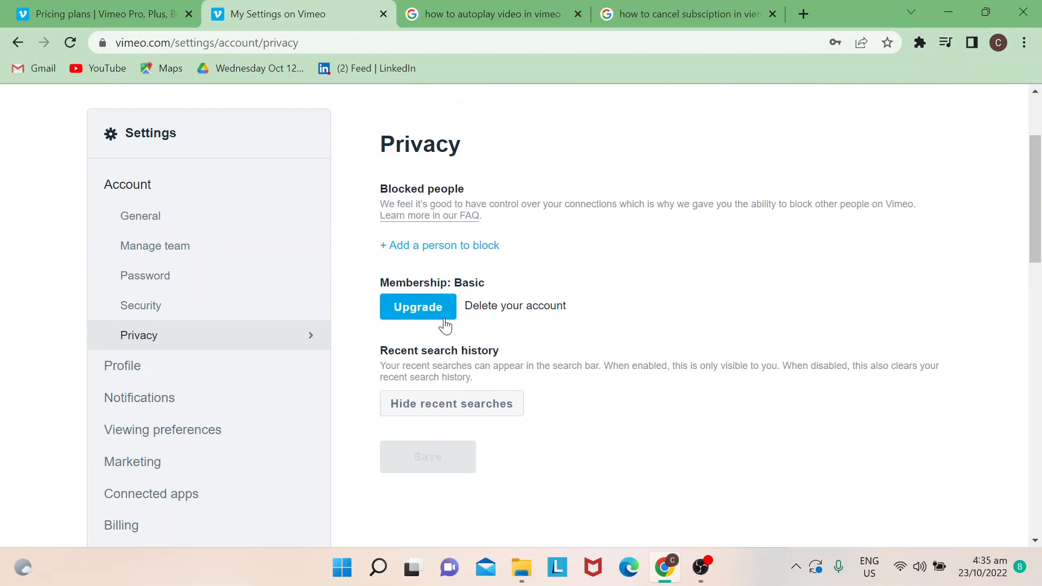
mouse_move(515, 305)
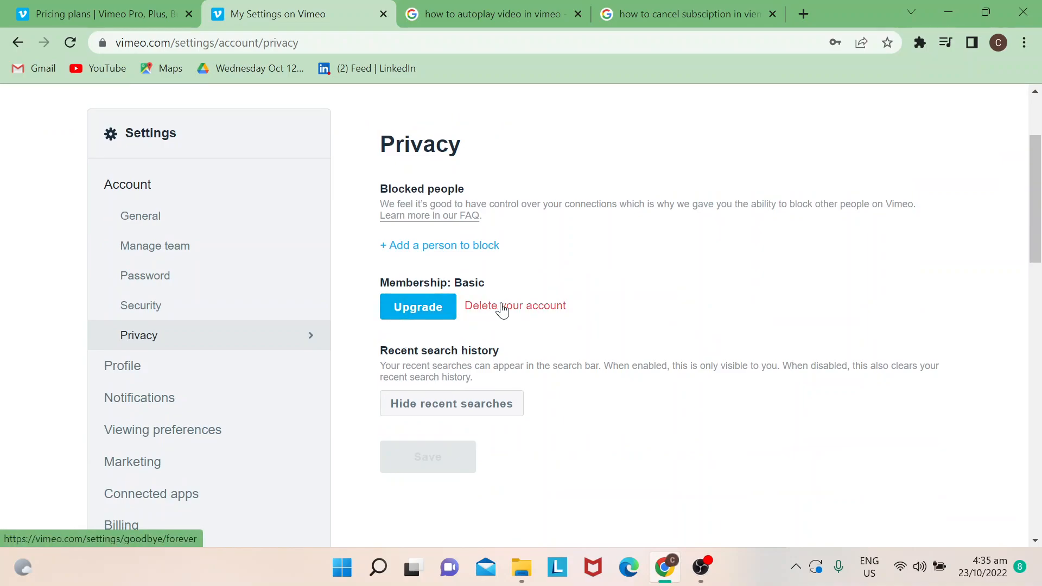
Start 'Delete your account' to reach the password-confirmed deletion page.
click(515, 306)
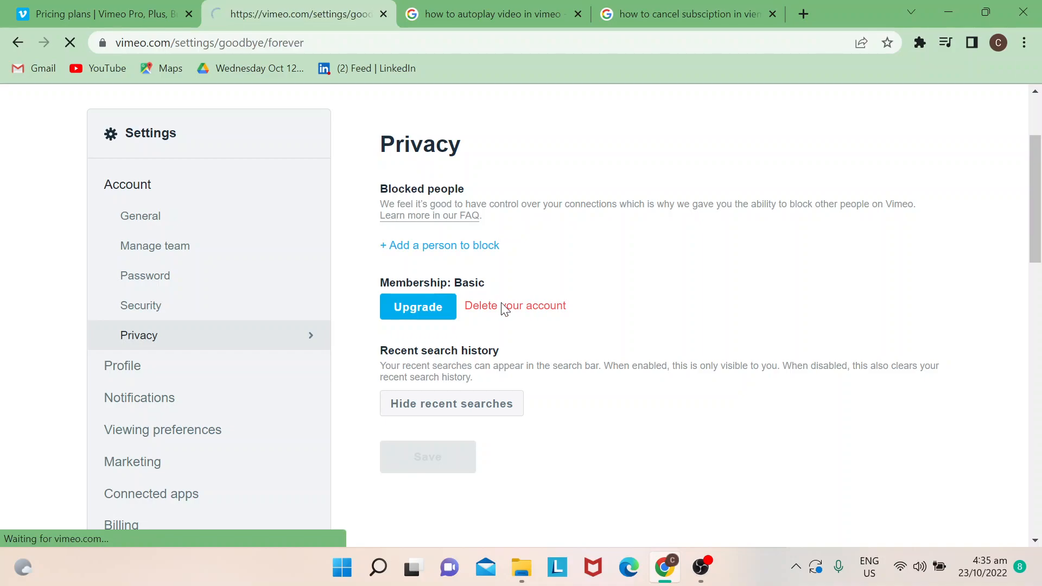
click(514, 306)
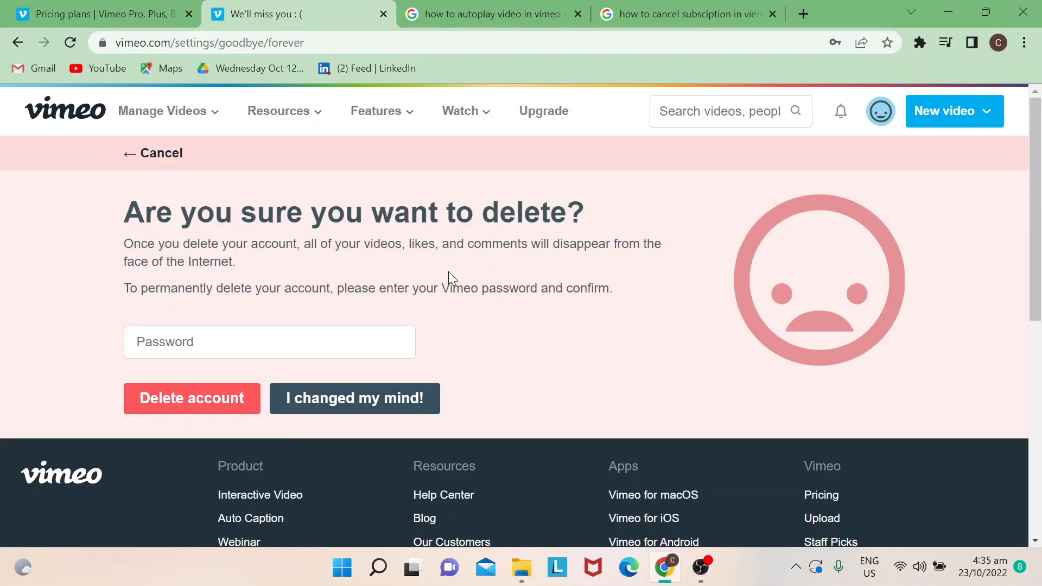
mouse_move(715, 338)
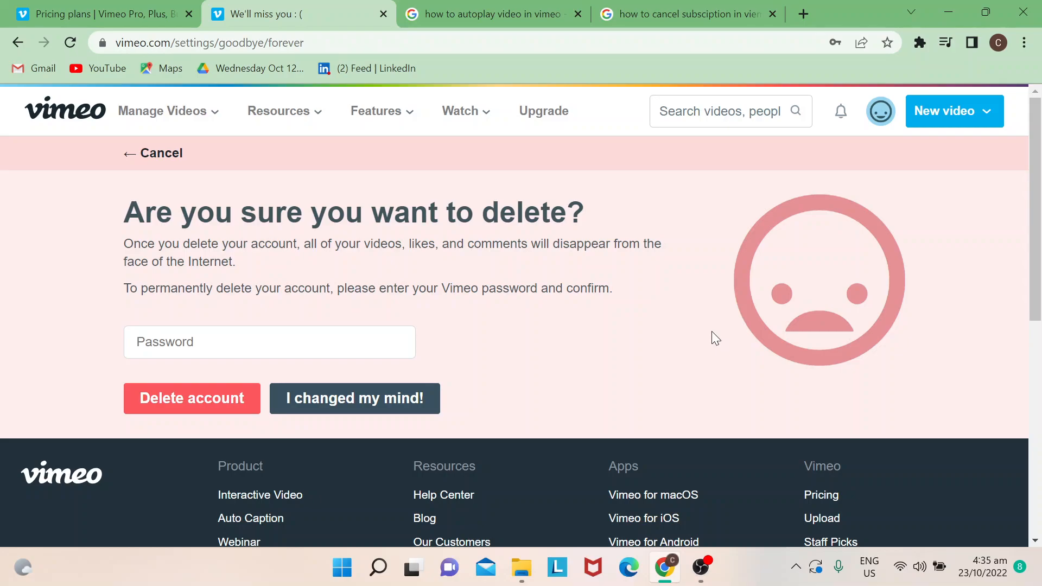
mouse_move(570, 158)
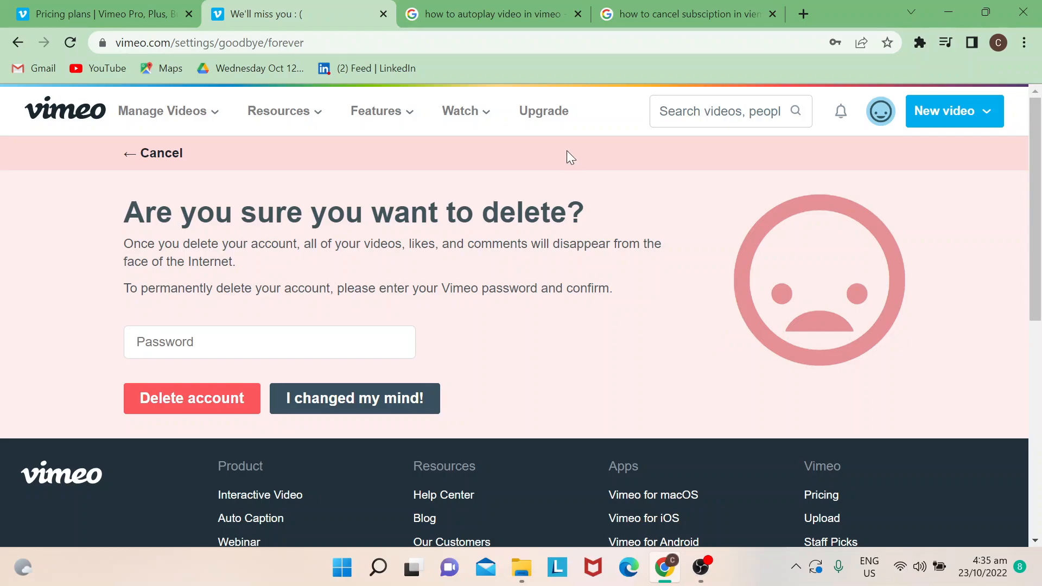
mouse_move(16, 42)
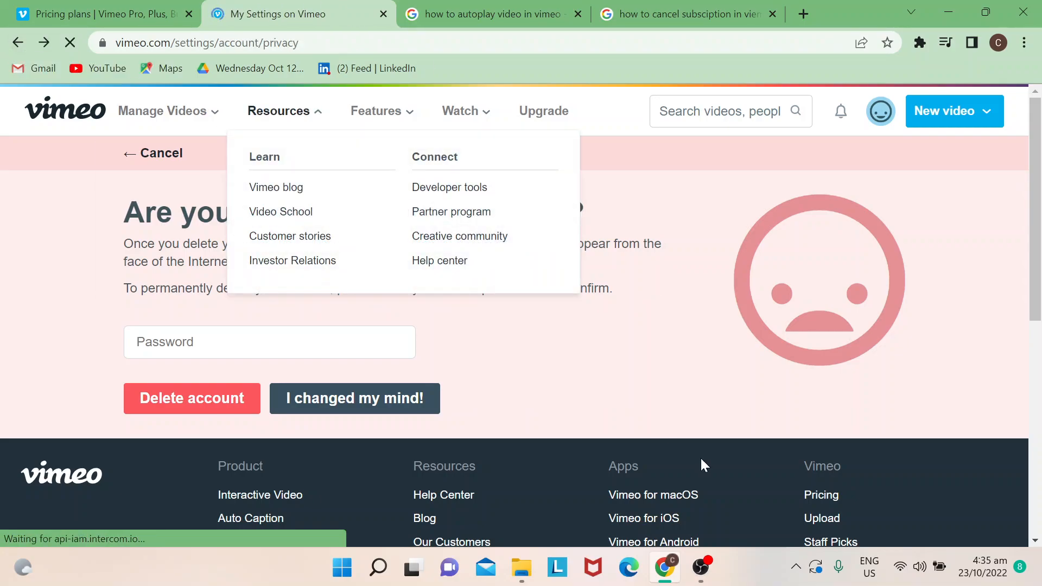
Choose 'I changed my mind!' to cancel and land back on Privacy settings.
click(354, 398)
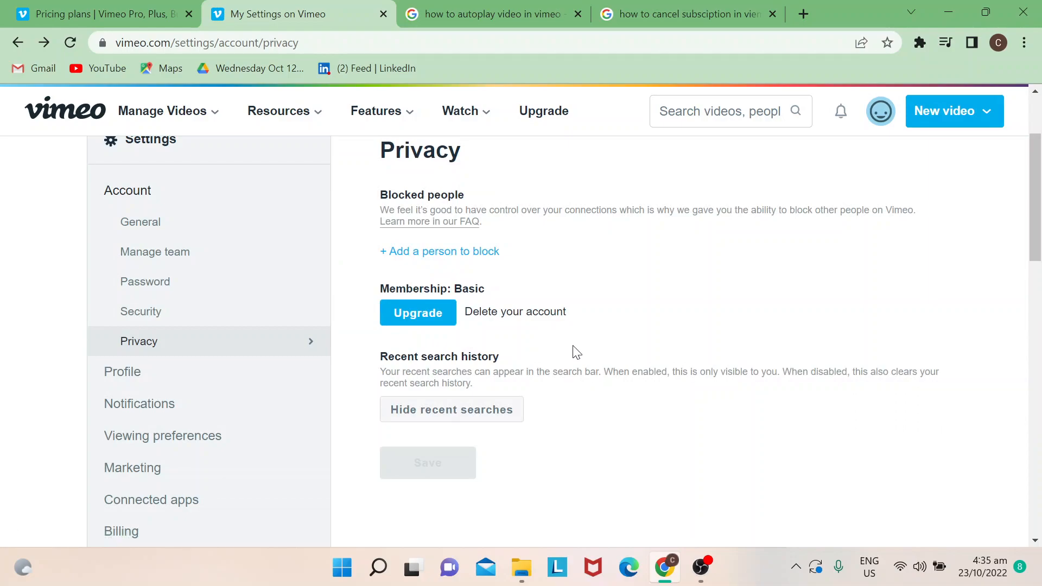
mouse_move(788, 363)
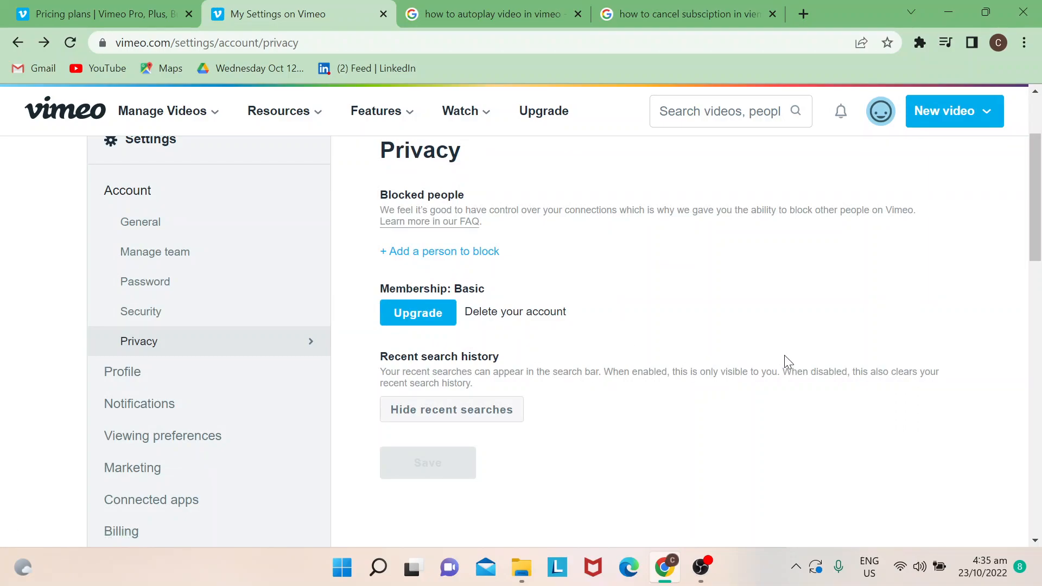